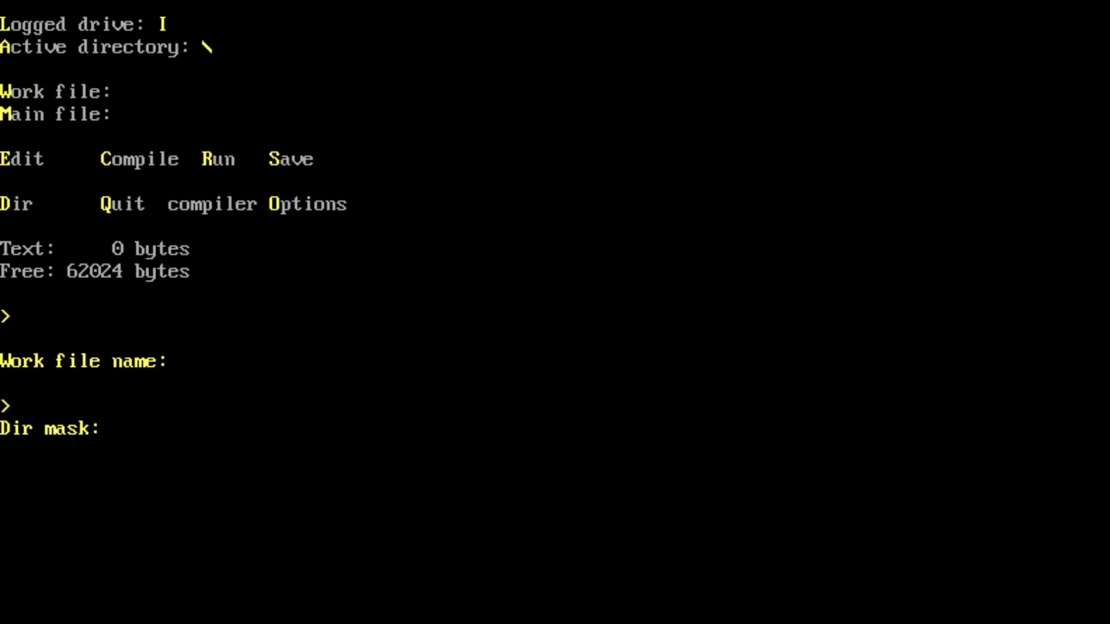
# Step: List the *.pas files on the drive and make advgame.pas the work file
pyautogui.write('*.')
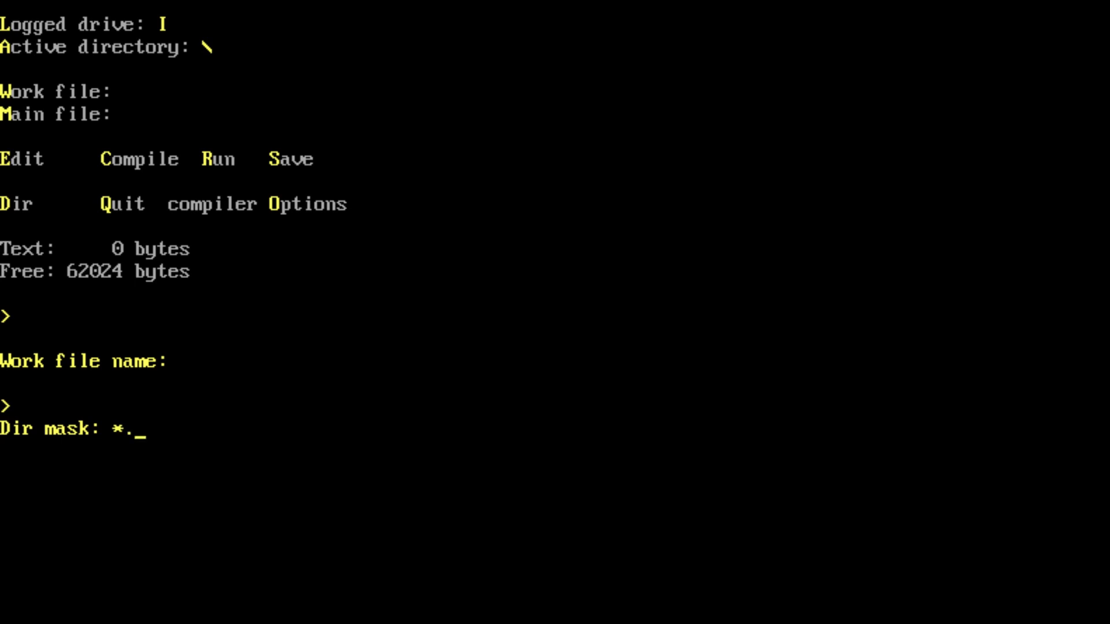
pyautogui.write('pas')
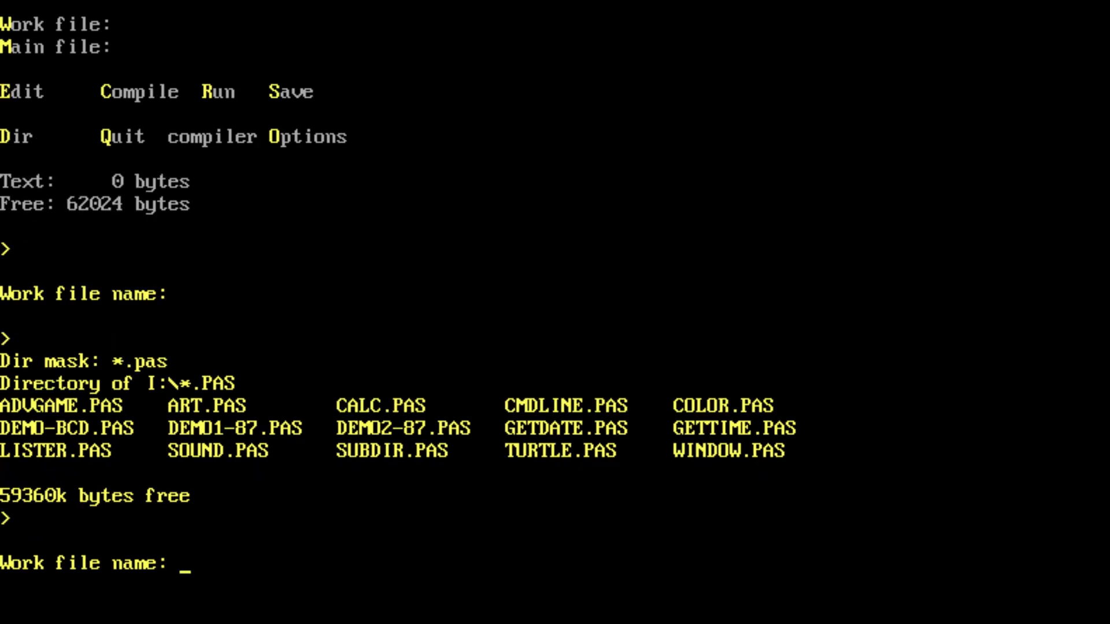
pyautogui.write('advga')
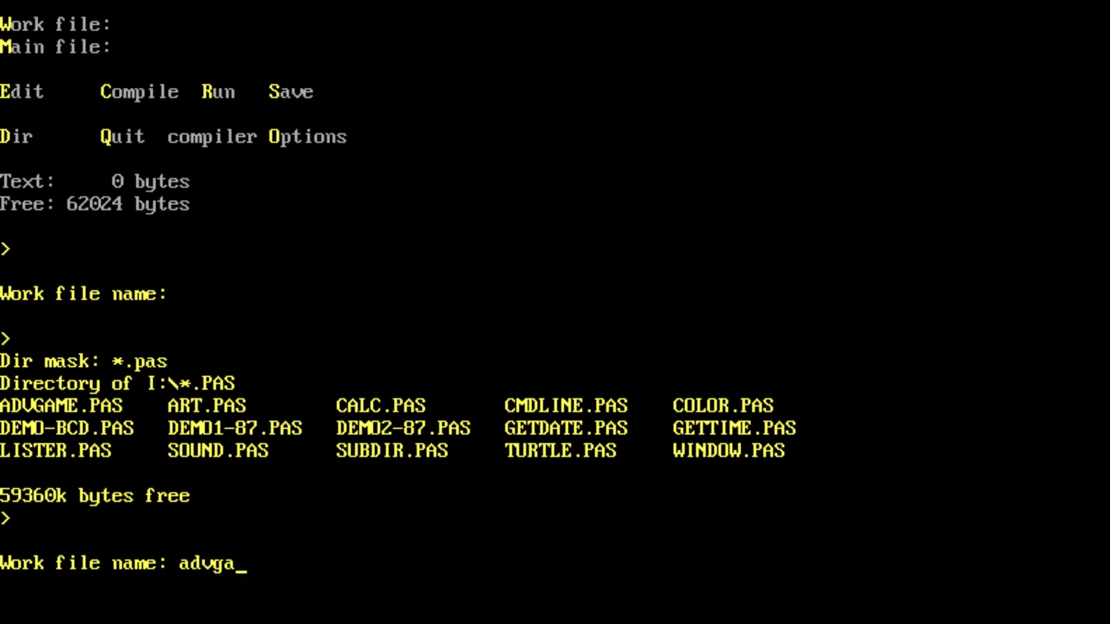
pyautogui.write('me.pas')
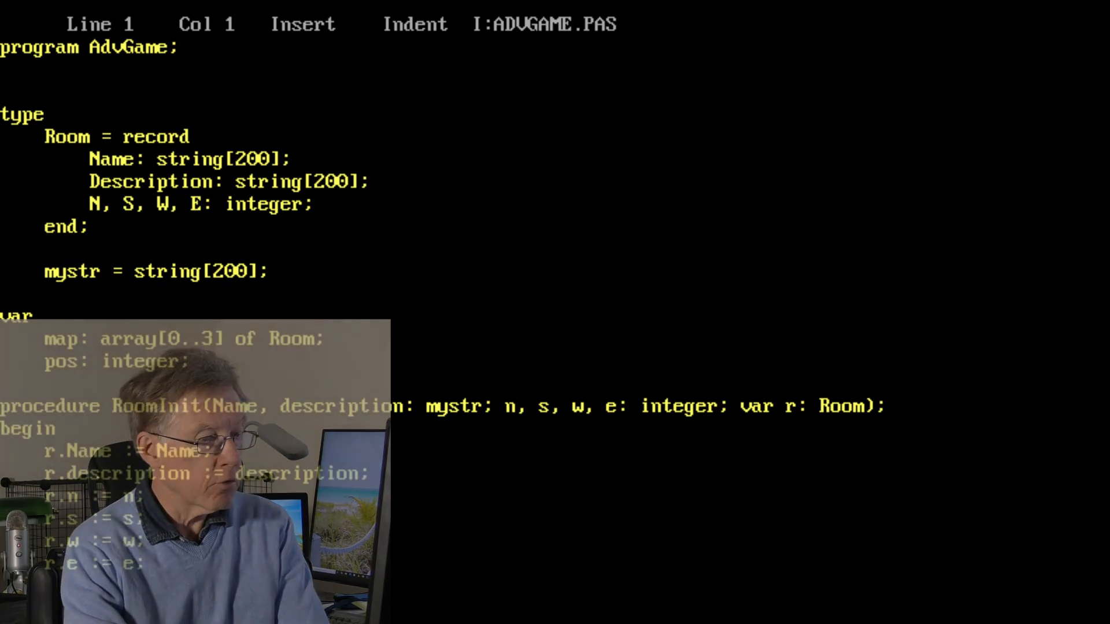
# Step: Scroll to the r.n := n line, remove its semicolon and leave the editor
pyautogui.scroll(-3)
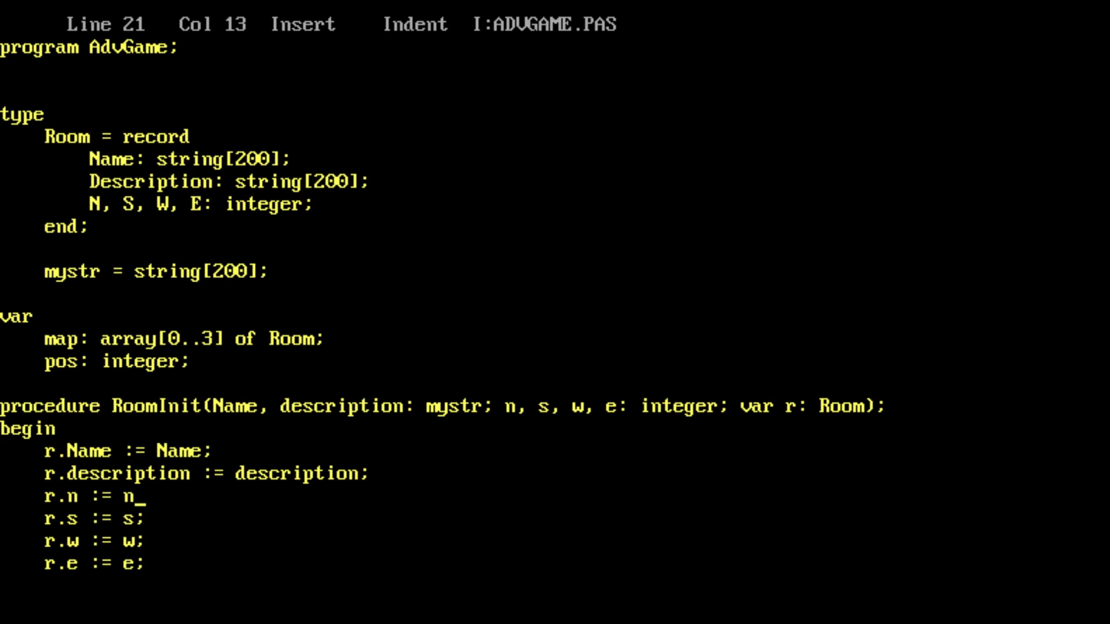
pyautogui.press('ctrl+k')
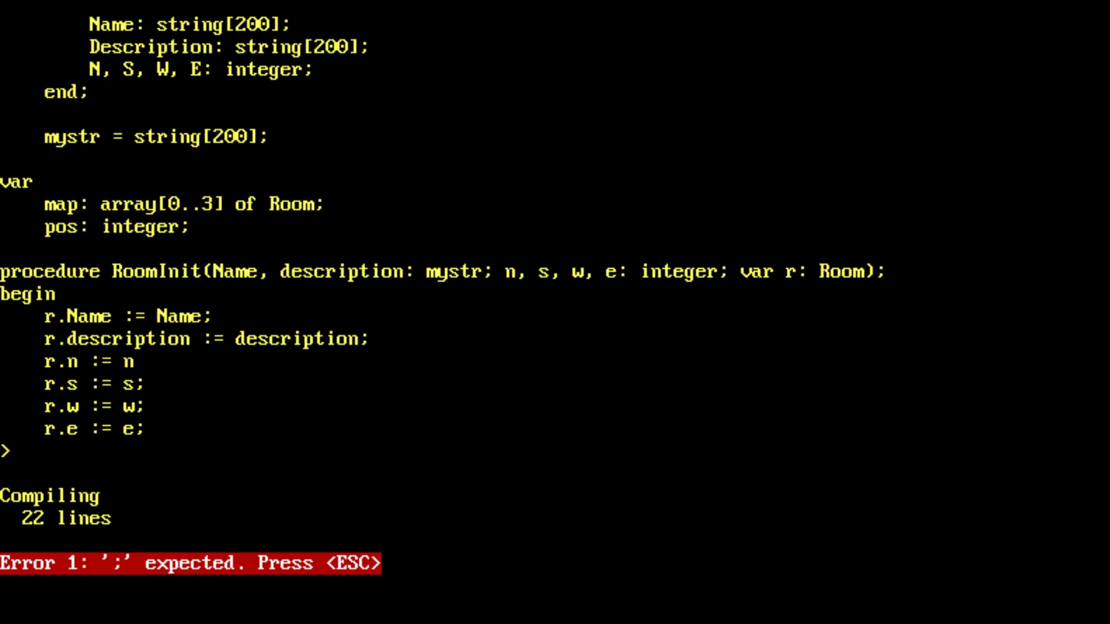
# Step: Jump to line 21 from the ';' expected error, restore the semicolon and leave the editor
pyautogui.press('Escape')
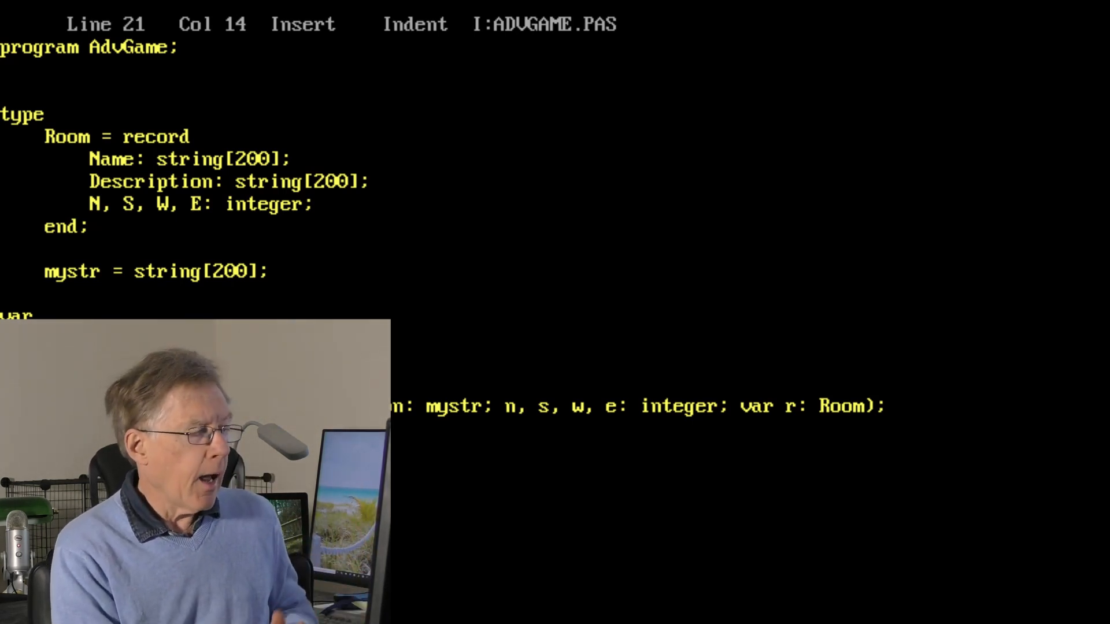
pyautogui.press('ctrl+k')
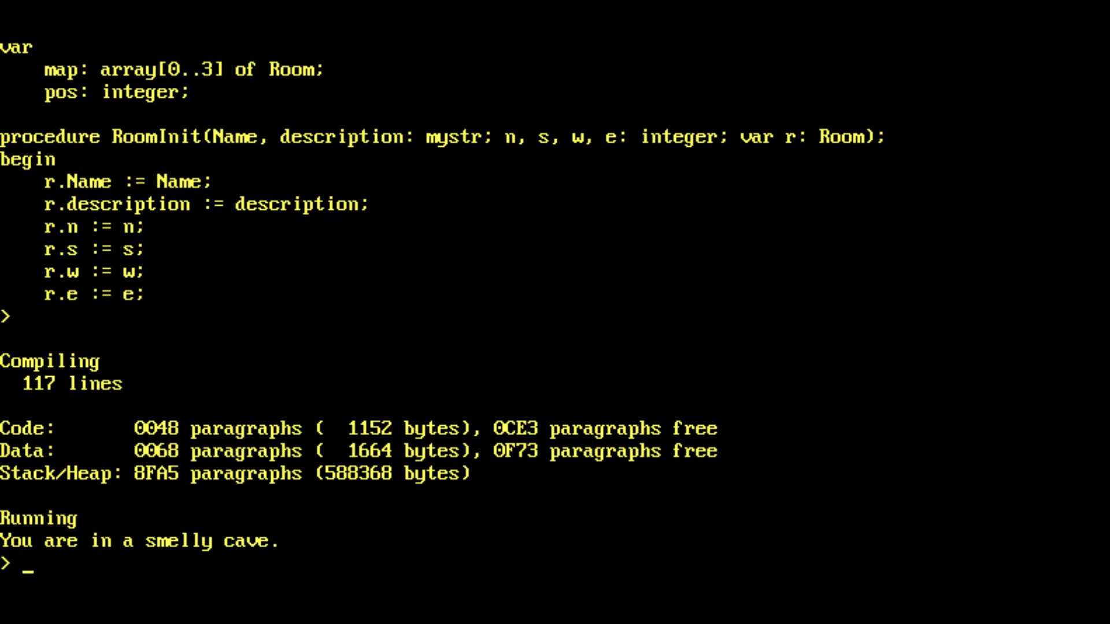
# Step: Play the compiled adventure, going south from the smelly cave, then quit with q
pyautogui.write('s')
pyautogui.write('w')
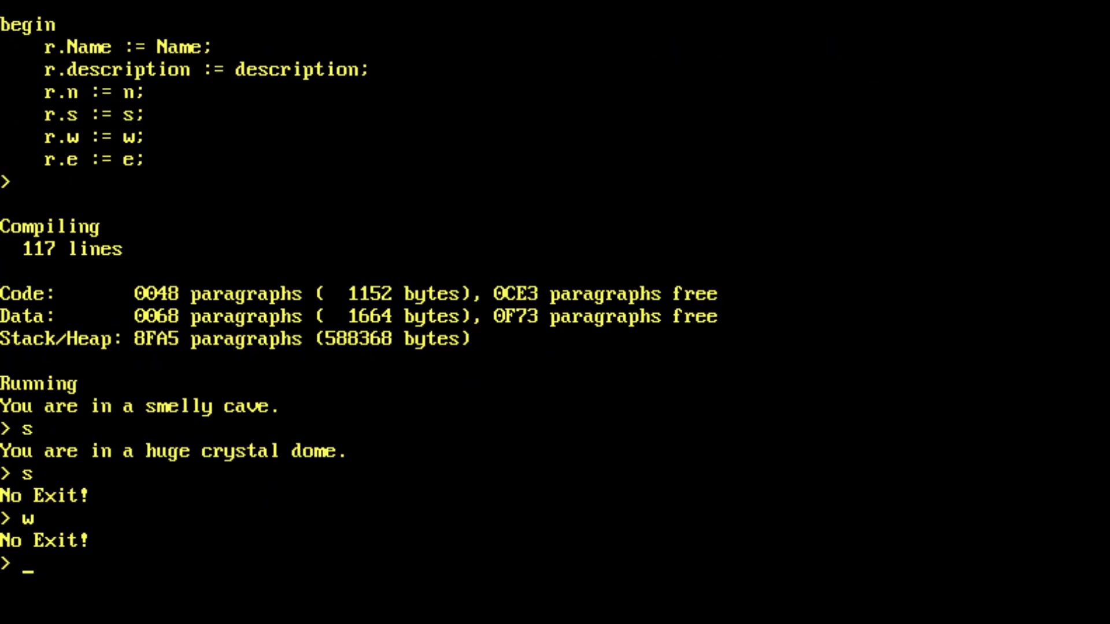
pyautogui.write('q')
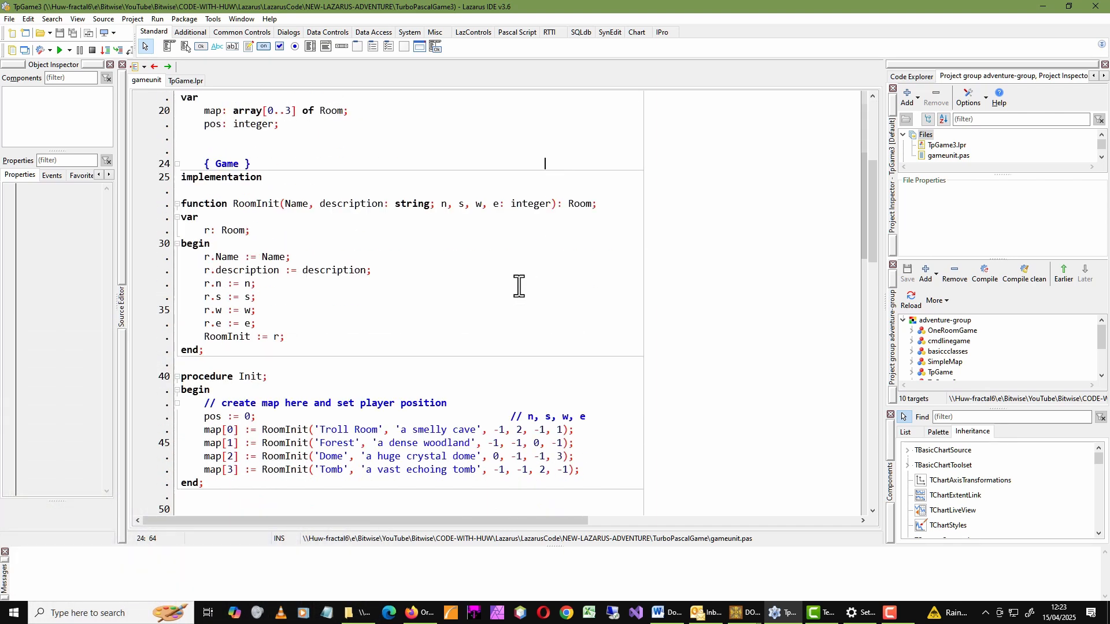
# Step: Scroll through RoomInit in gameunit.pas and bring up the TpGame3 target's context menu
pyautogui.scroll(-3)
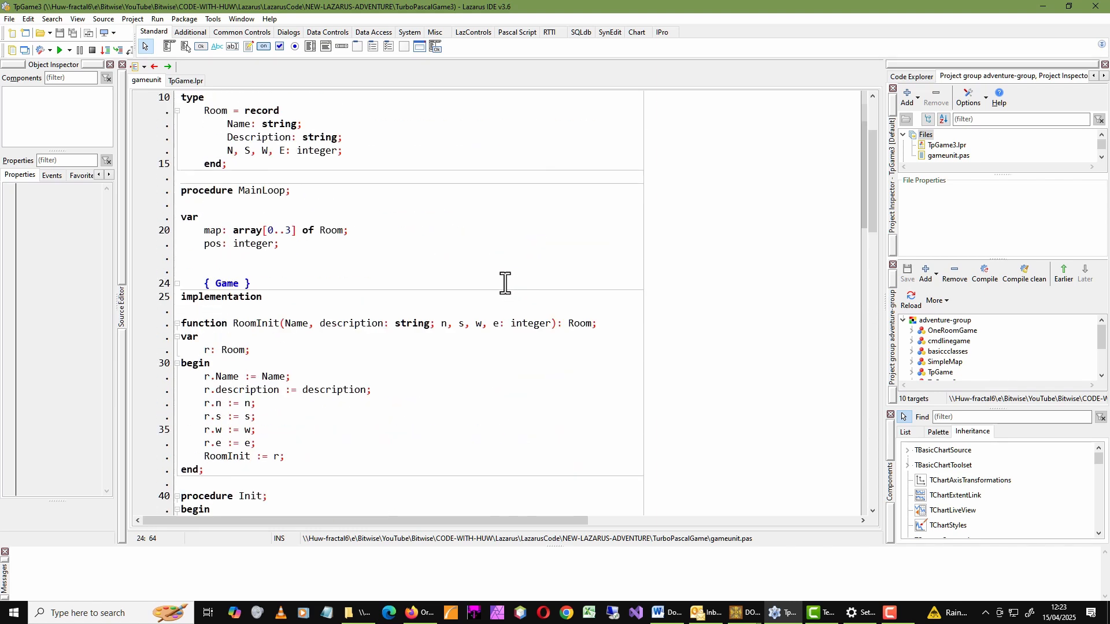
pyautogui.scroll(-3)
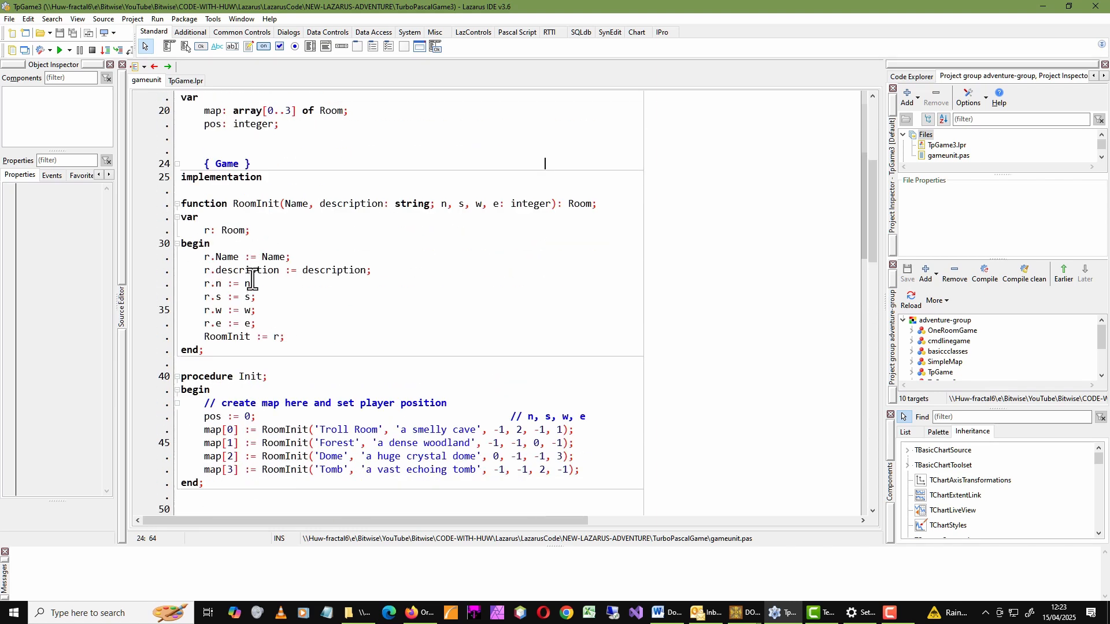
pyautogui.scroll(-3)
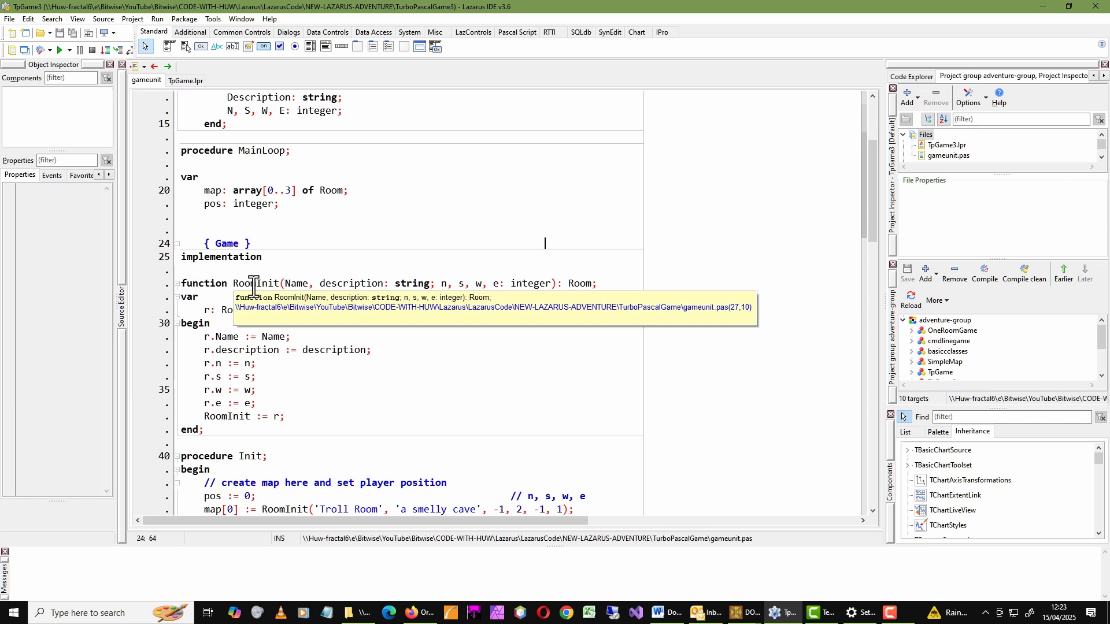
pyautogui.moveTo(351, 287)
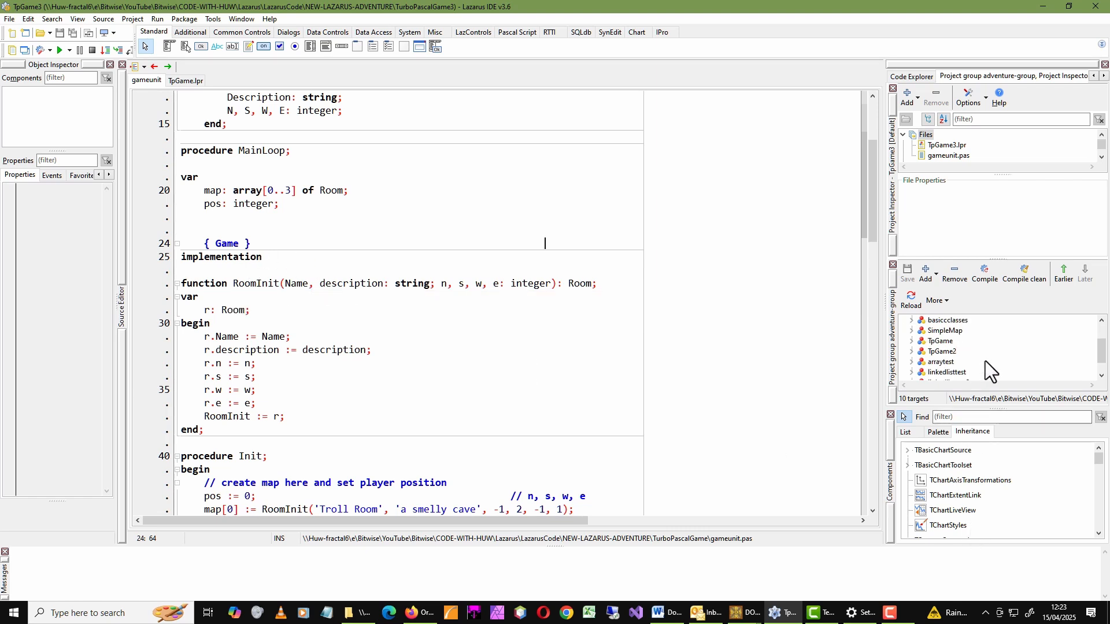
pyautogui.scroll(-3)
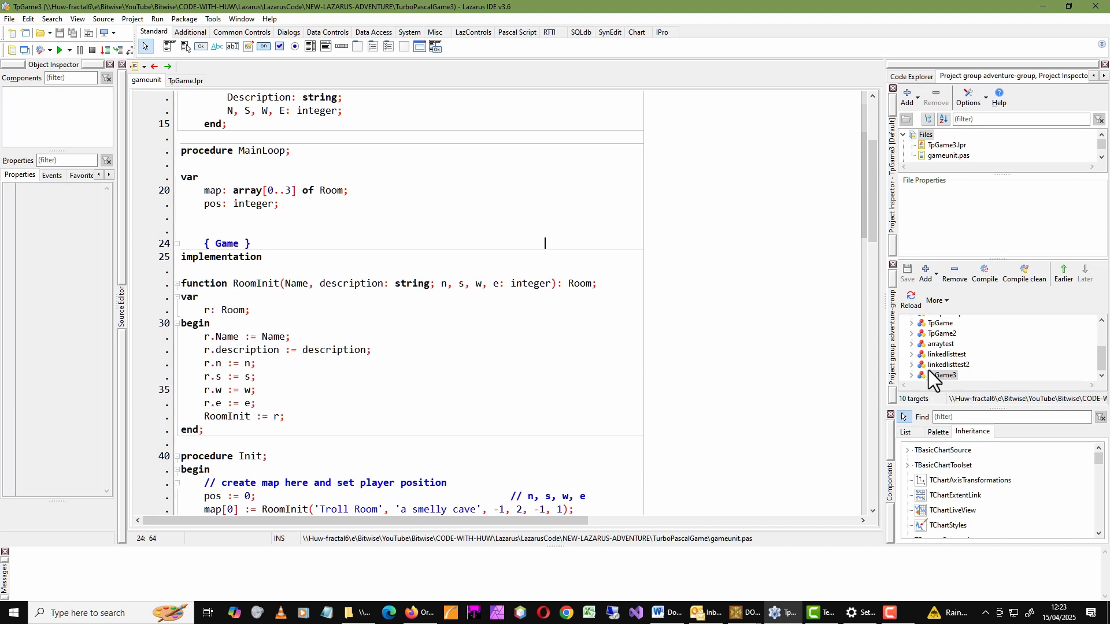
pyautogui.click(944, 375)
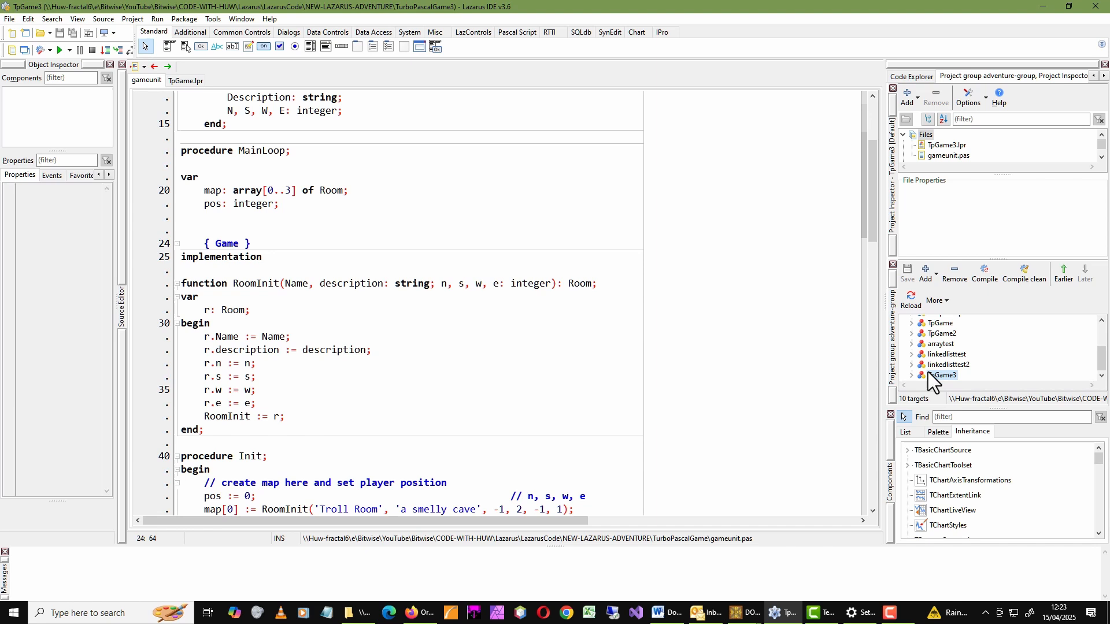
pyautogui.rightClick(943, 375)
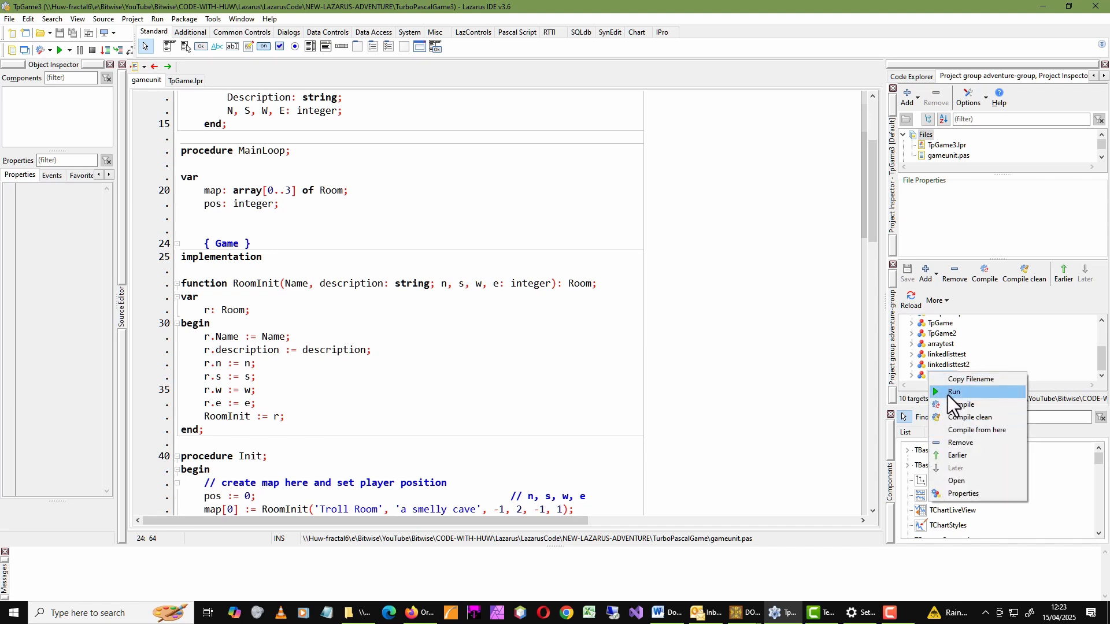
# Step: Run TpGame3 and enter s, n, take sword, i and q in its console
pyautogui.click(955, 392)
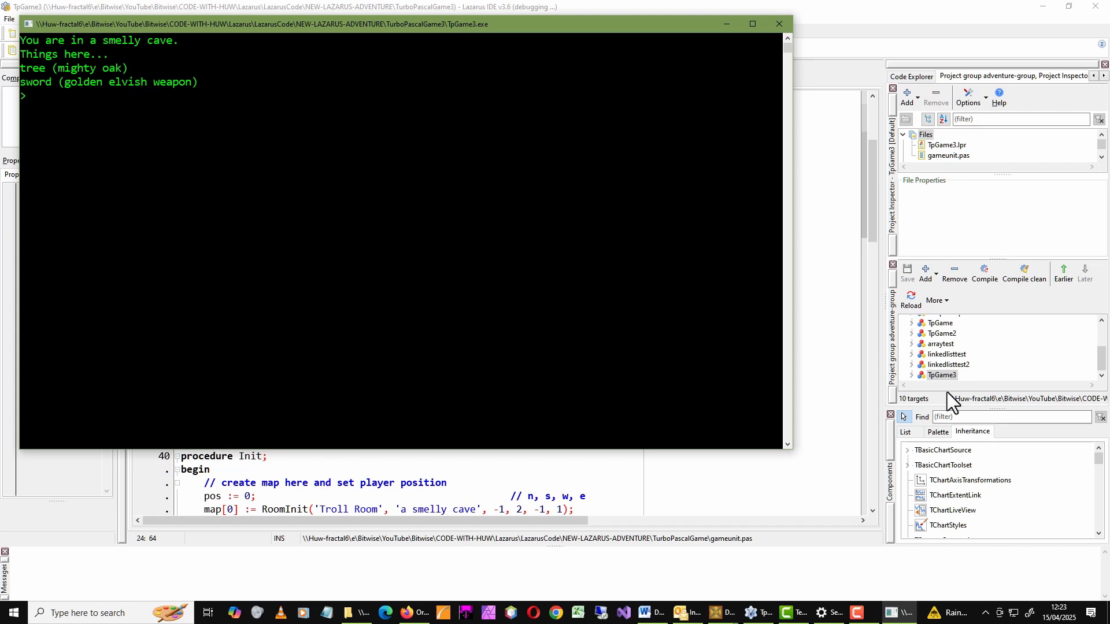
pyautogui.write('s')
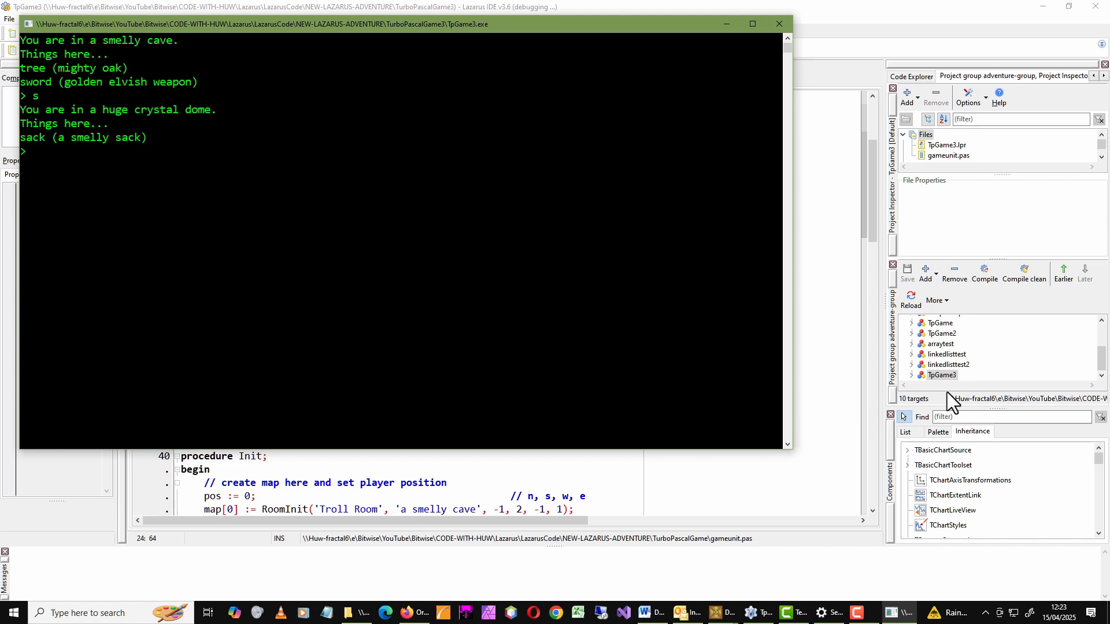
pyautogui.write('n')
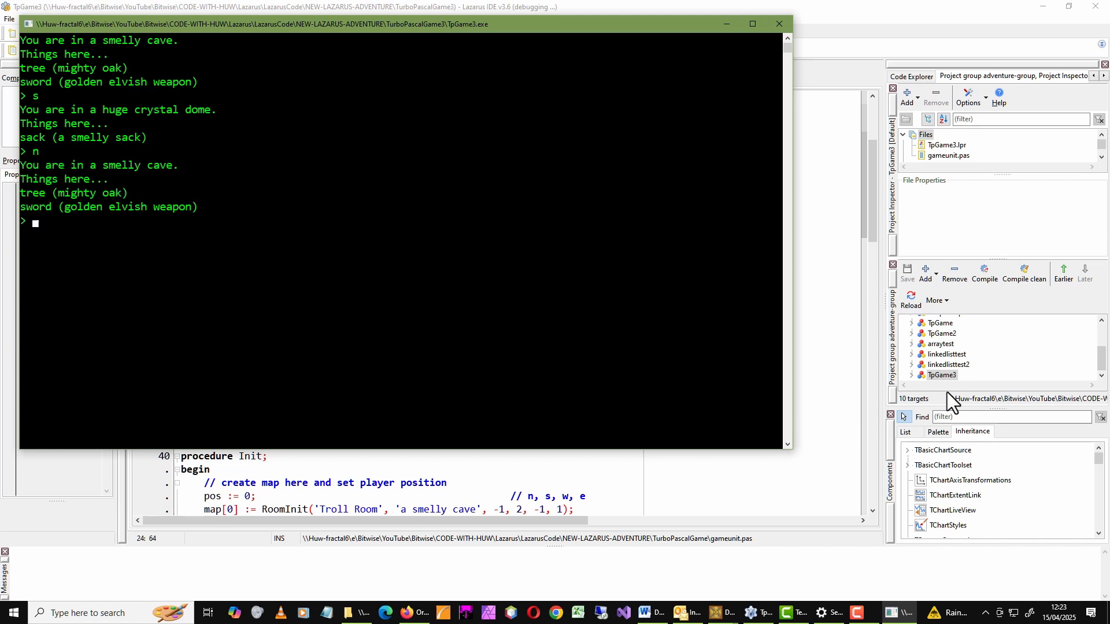
pyautogui.write('take swo')
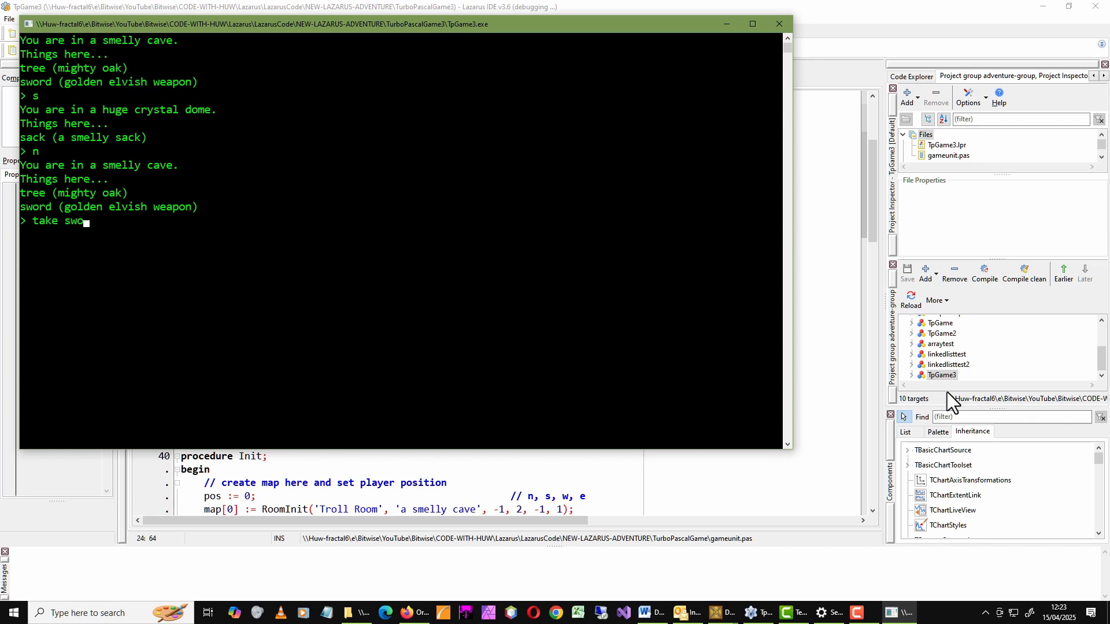
pyautogui.press('enter')
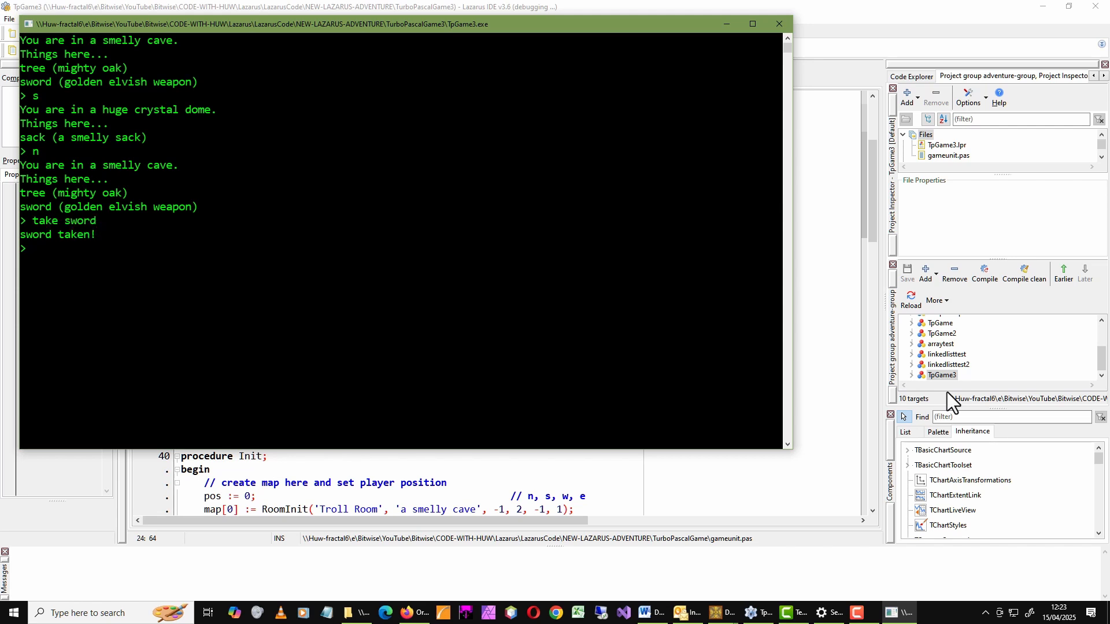
pyautogui.write('i')
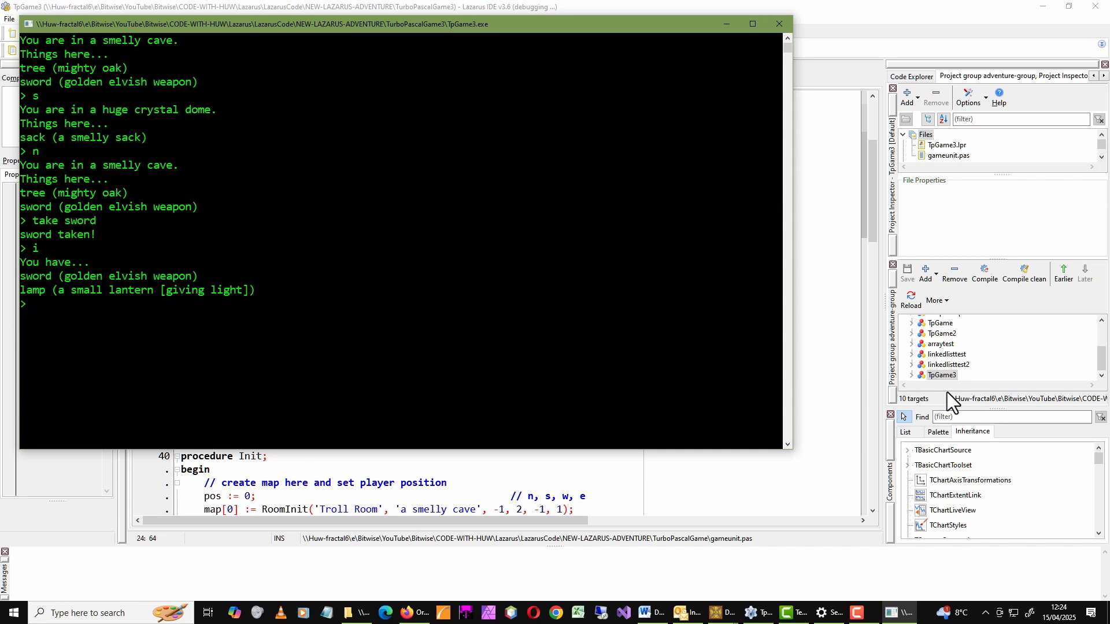
pyautogui.write('q')
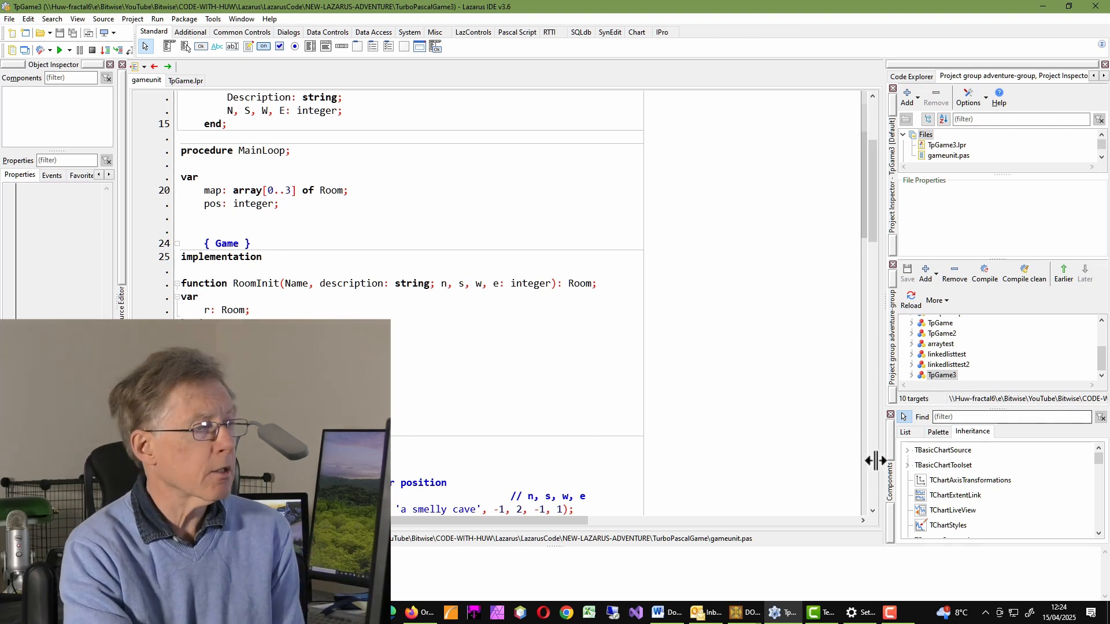
pyautogui.doubleClick(579, 284)
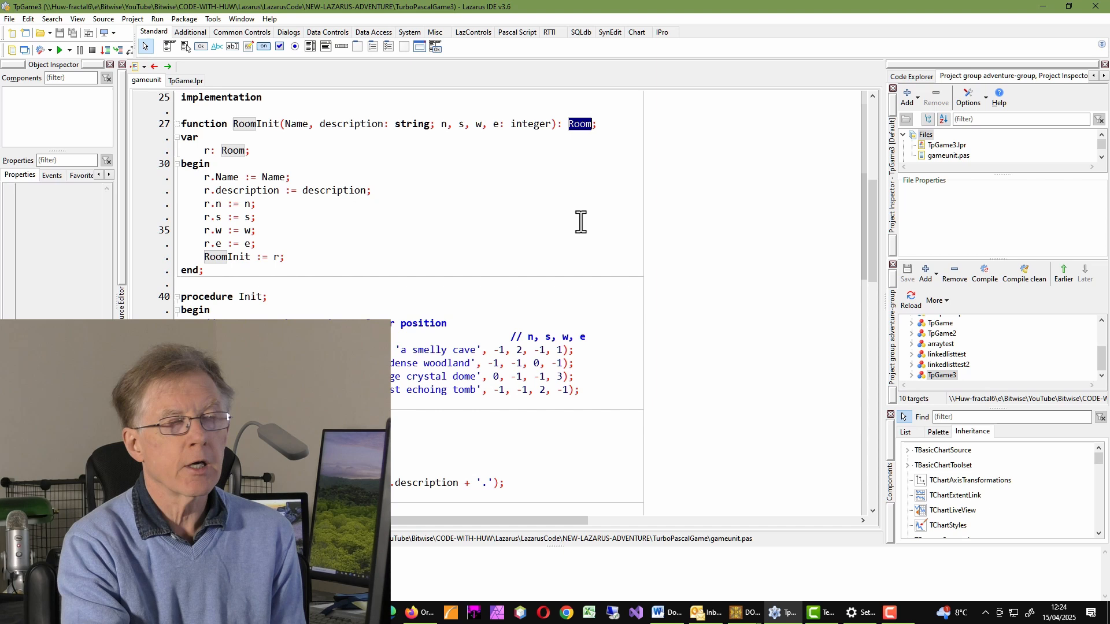
pyautogui.moveTo(548, 141)
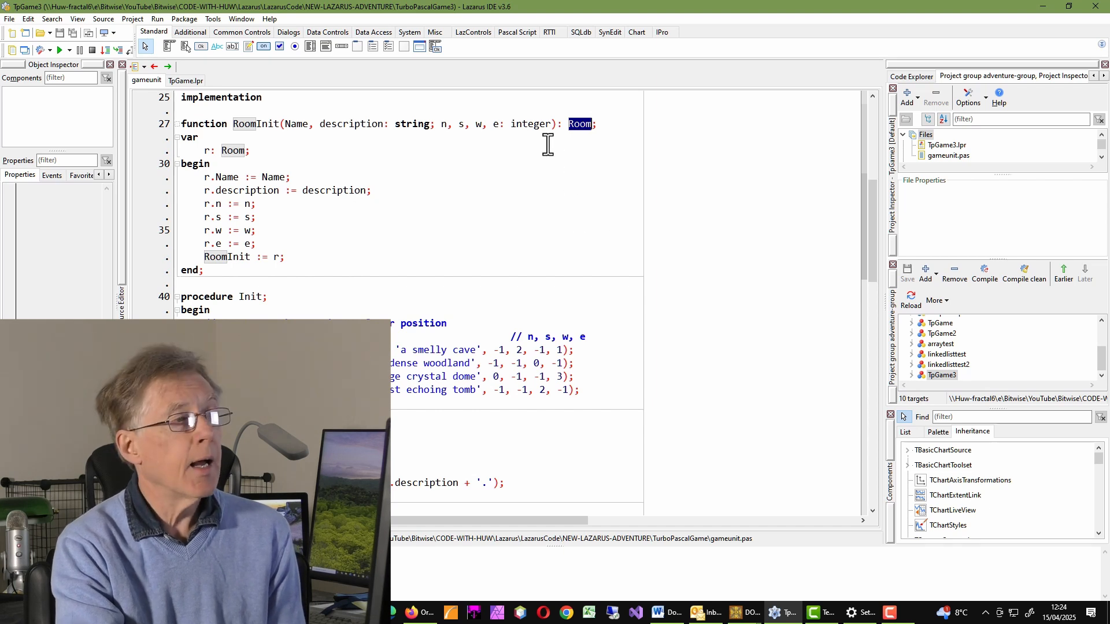
pyautogui.doubleClick(531, 124)
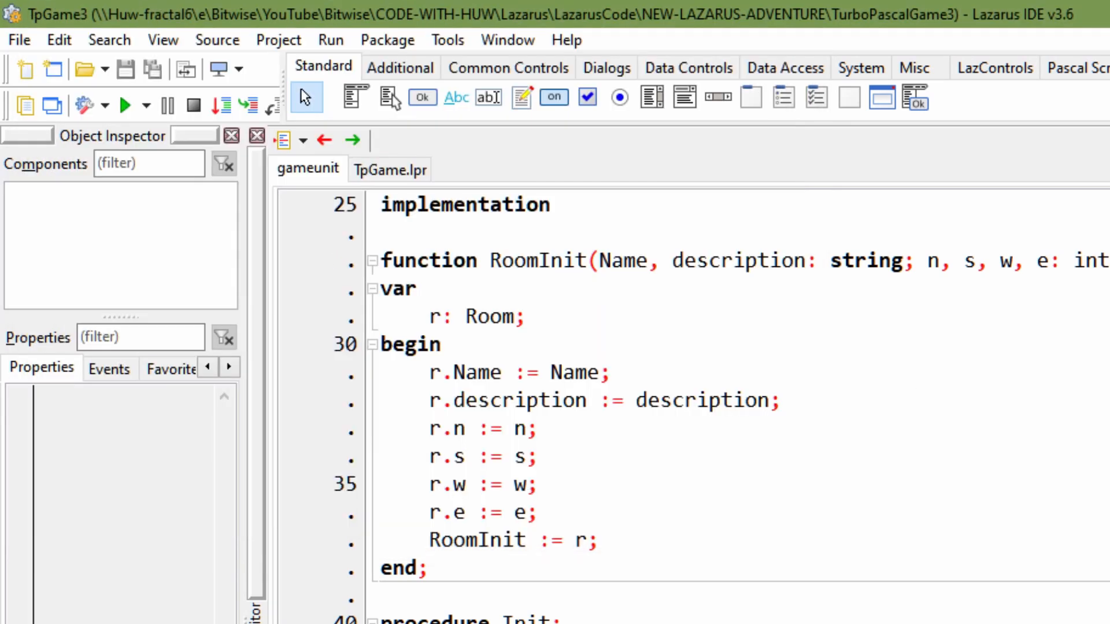
# Step: Scroll gameunit's Init procedure, then focus the DOSBox Turbo Pascal window with ADVGAME.PAS
pyautogui.scroll(-3)
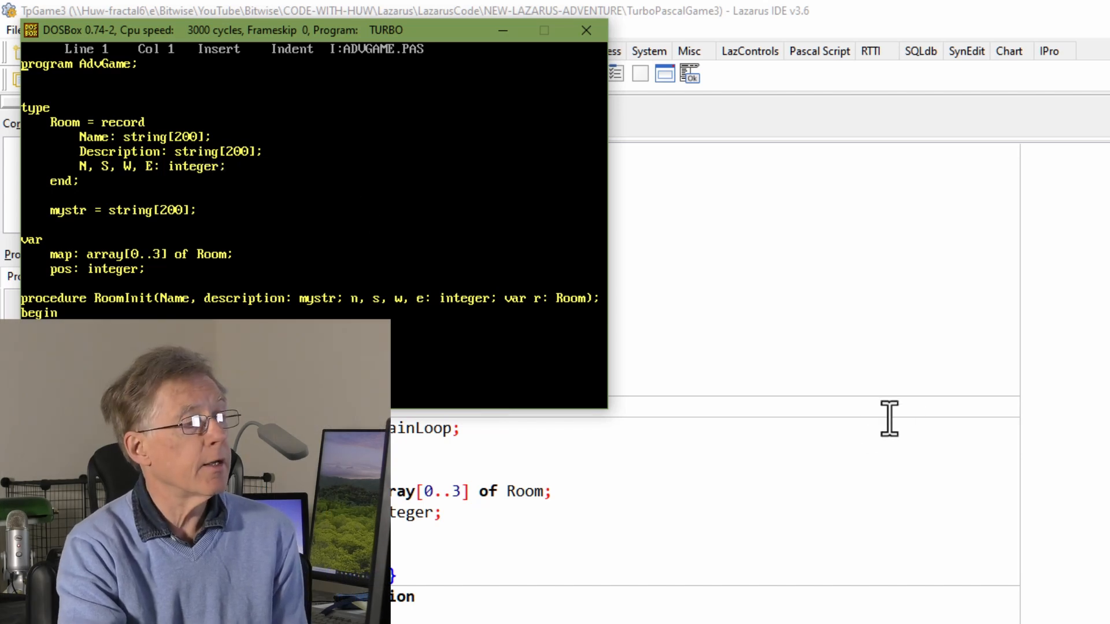
pyautogui.click(587, 30)
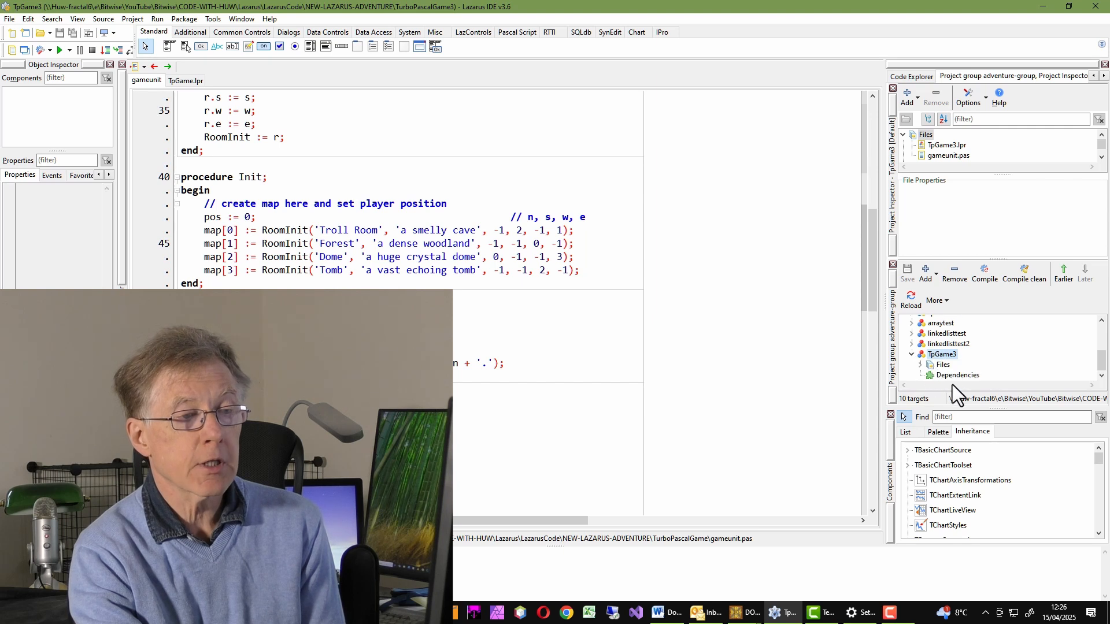
# Step: Open TpGame3's gameunit.pas and scroll up to the Thing, GameOb and Node records
pyautogui.click(919, 364)
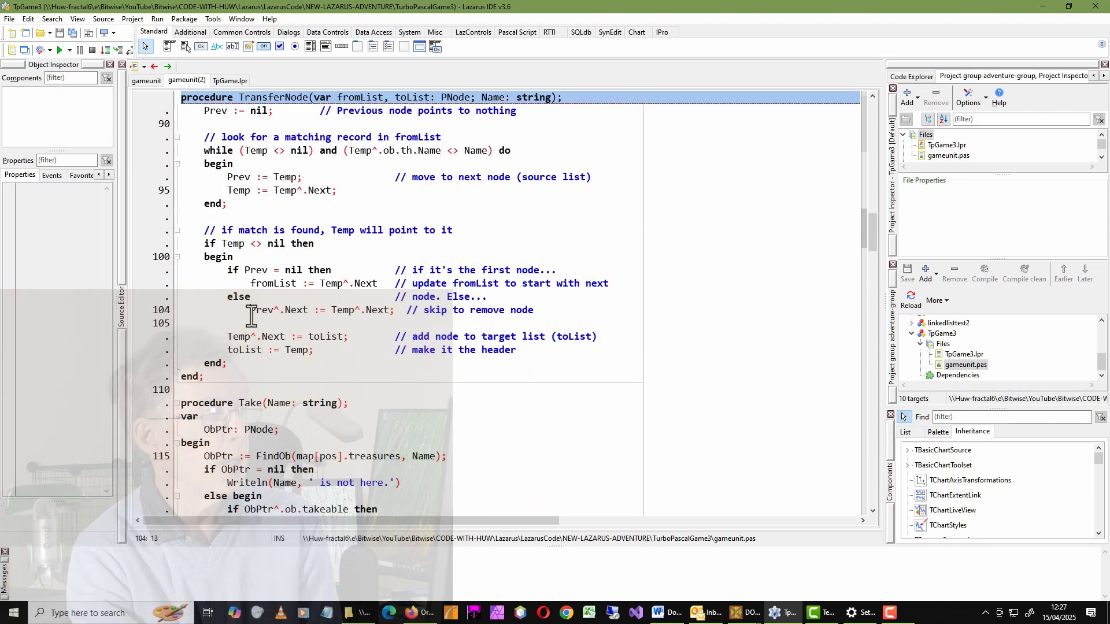
pyautogui.moveTo(247, 310); pyautogui.dragTo(326, 310)
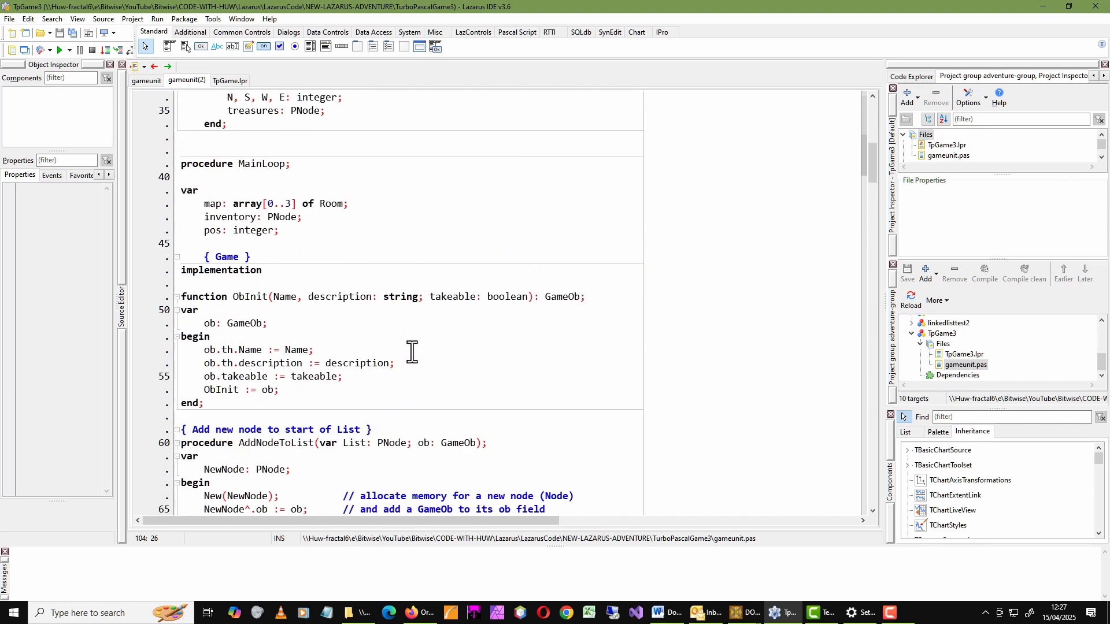
pyautogui.scroll(3)
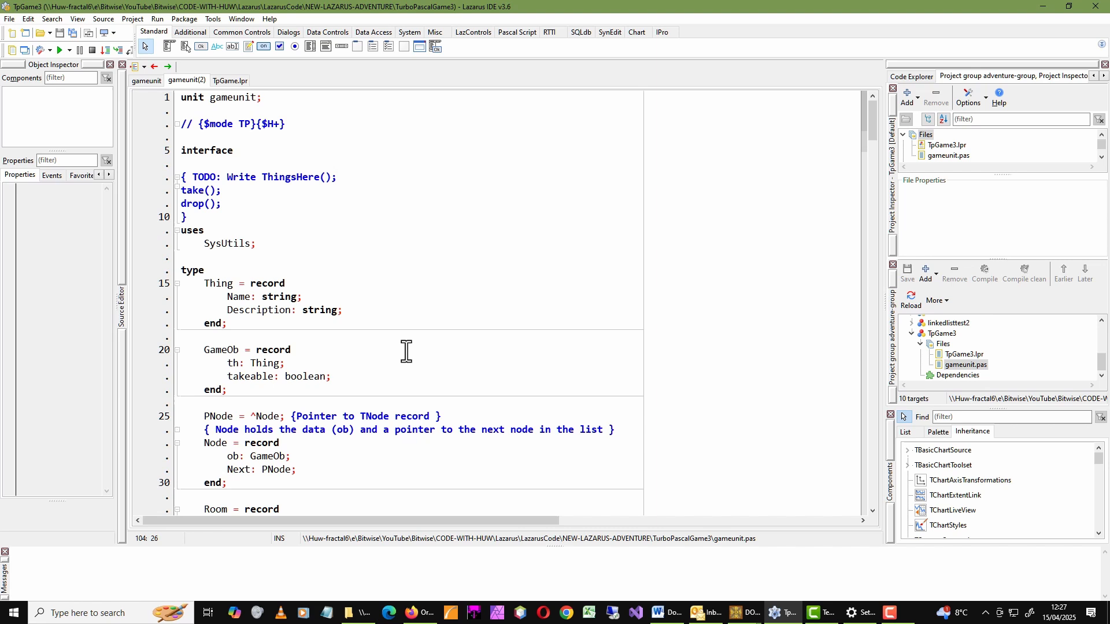